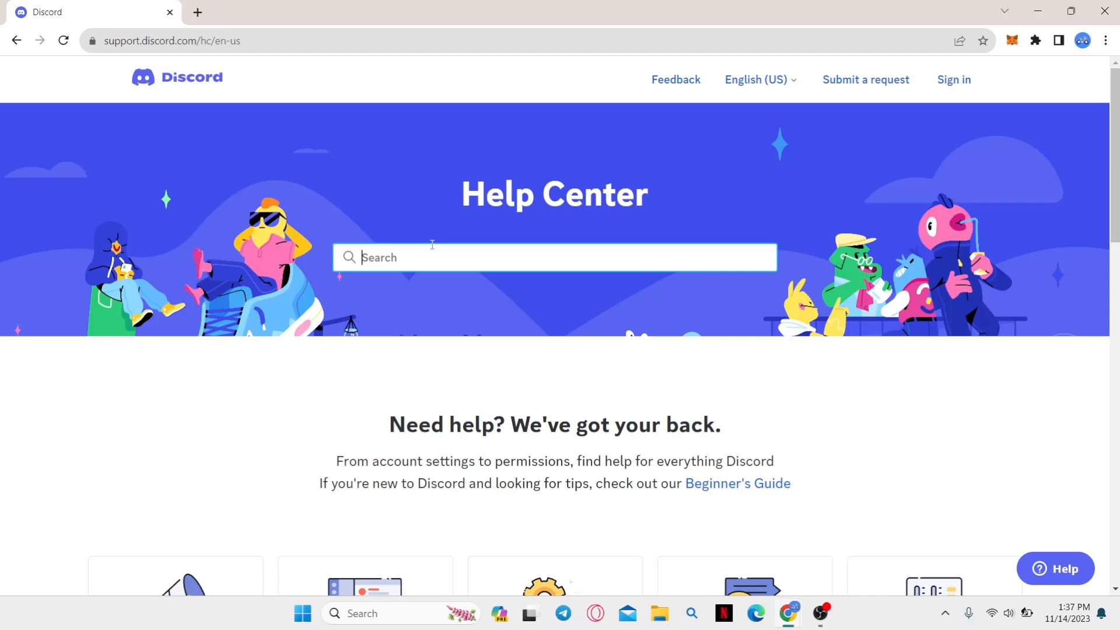
Step: Search the help articles for 'limited' and pick the Limited Access FAQ result
type("limited")
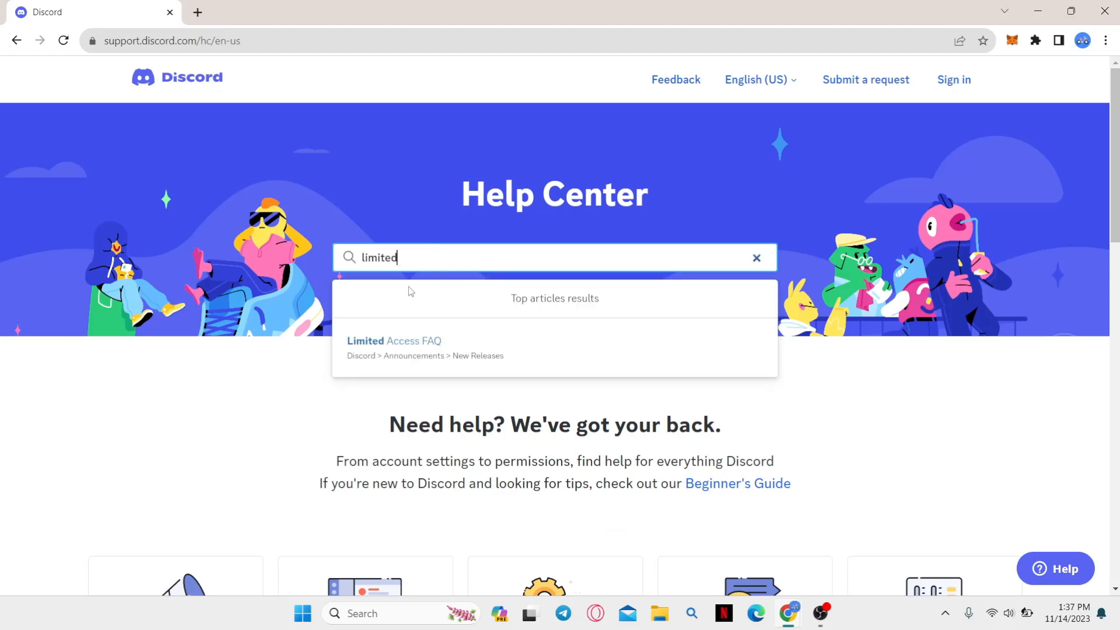
mouse_move(418, 353)
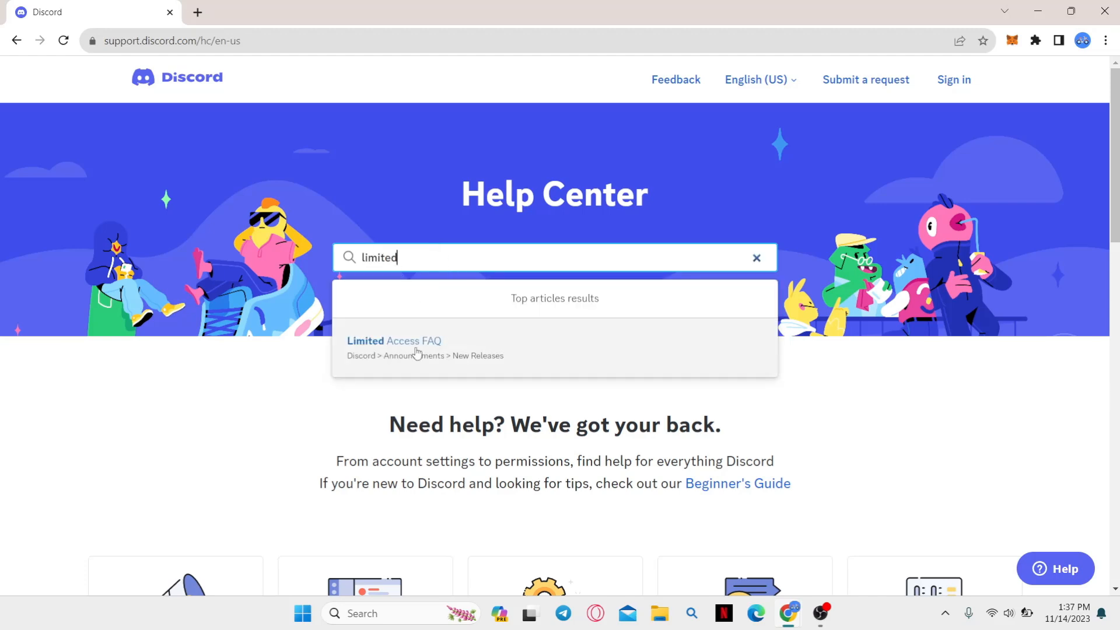
left_click(394, 341)
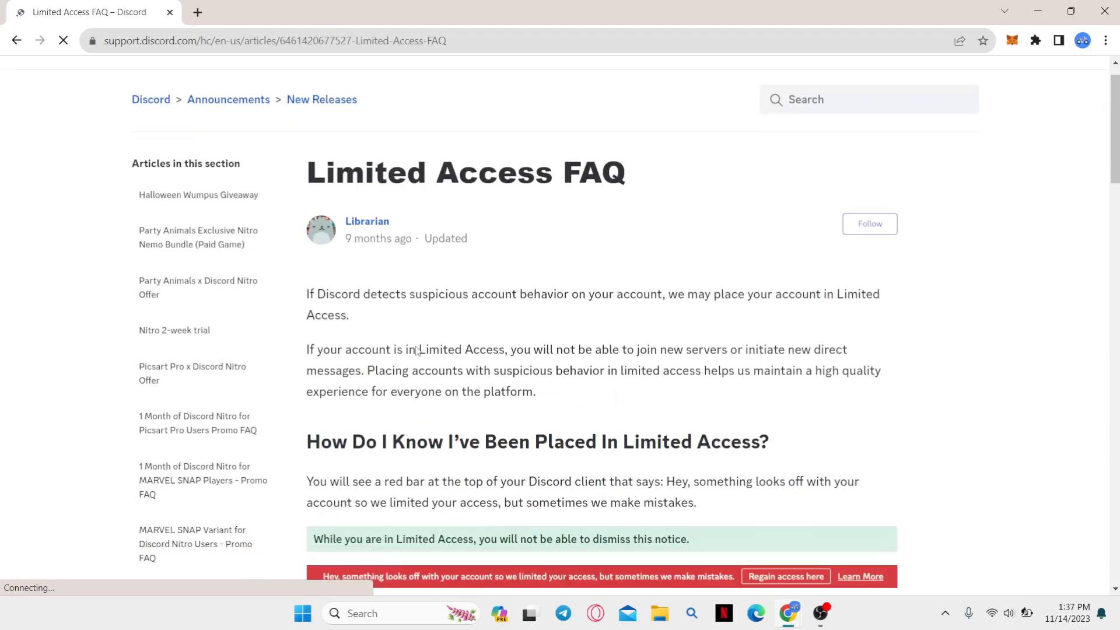
Step: Follow the 'here' link in step 3 of Getting Out Of Limited Access to submit a ticket
scroll("down", 3)
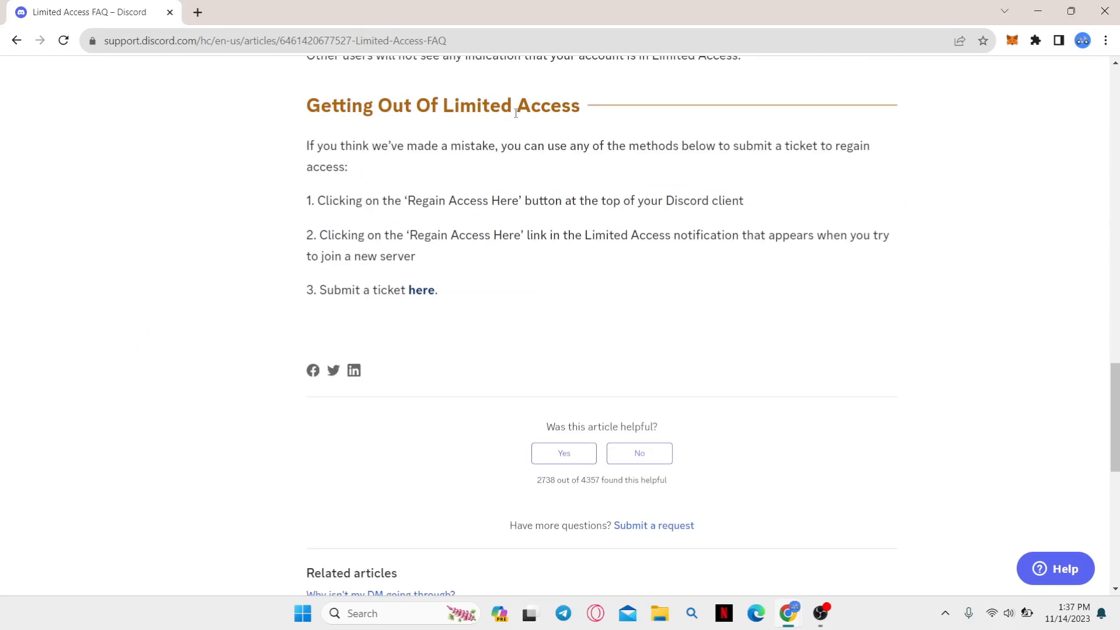
mouse_move(404, 287)
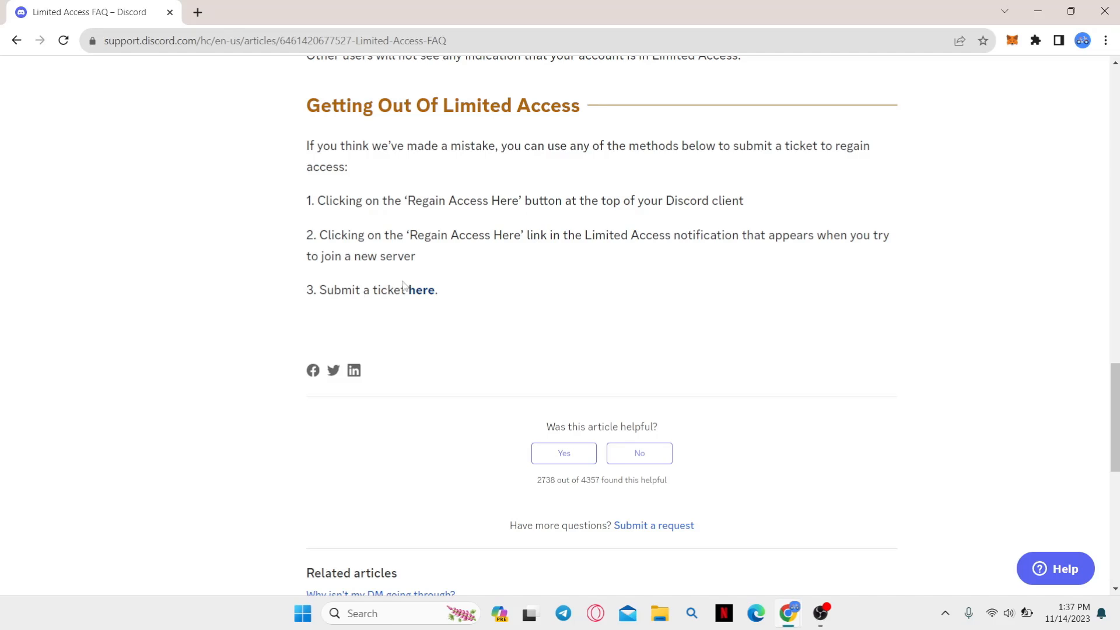
left_click(421, 290)
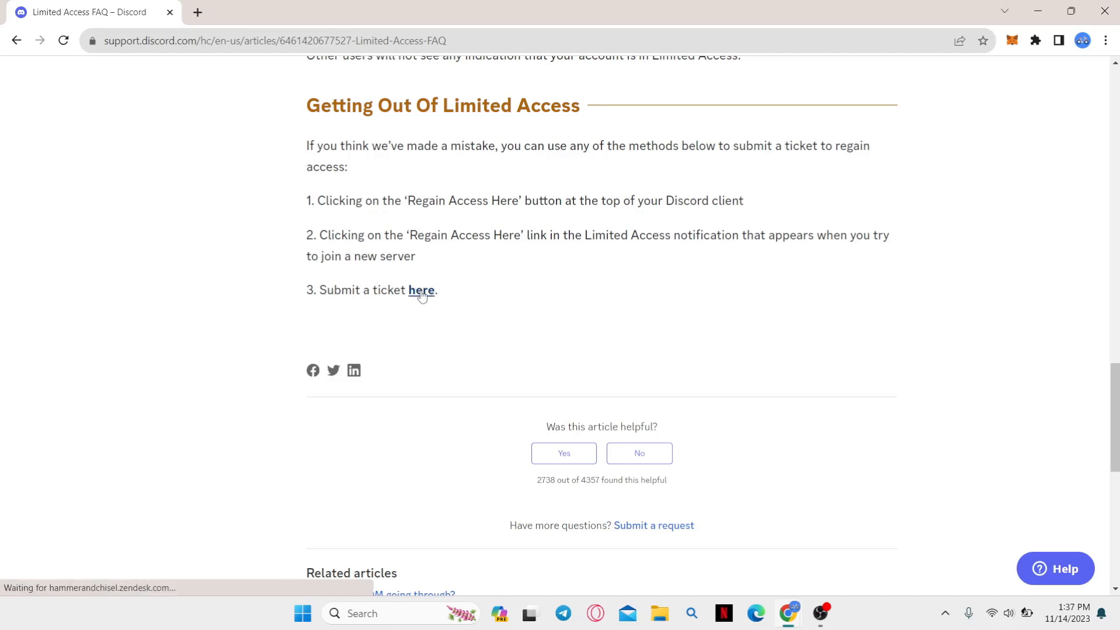
Step: Enter 'limited access' as the Subject of the account-action appeal request
left_click(421, 290)
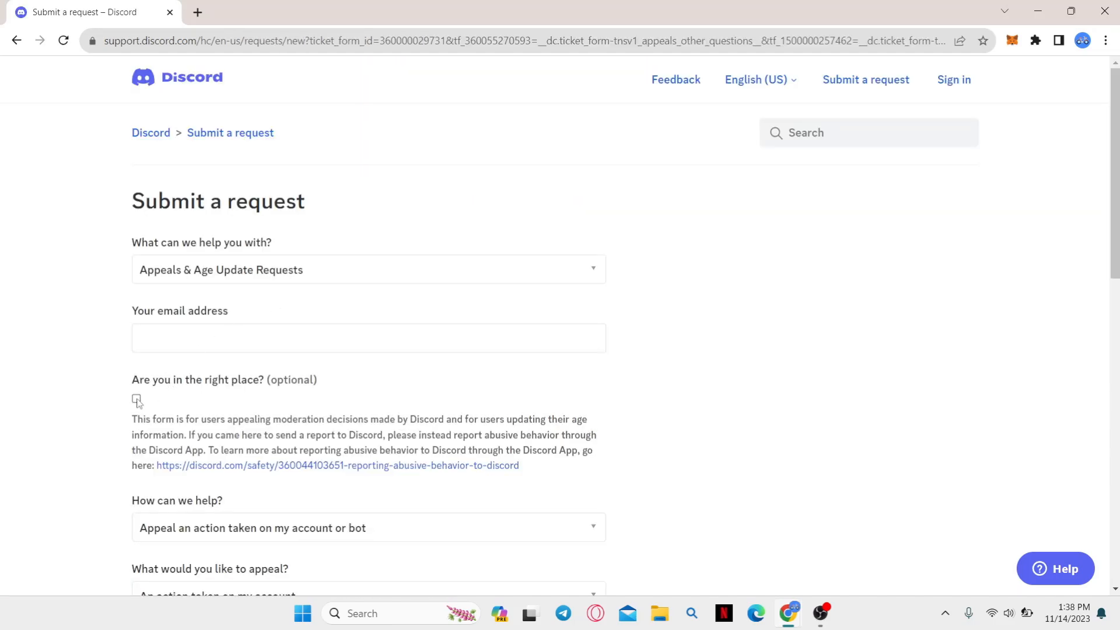
scroll("down", 3)
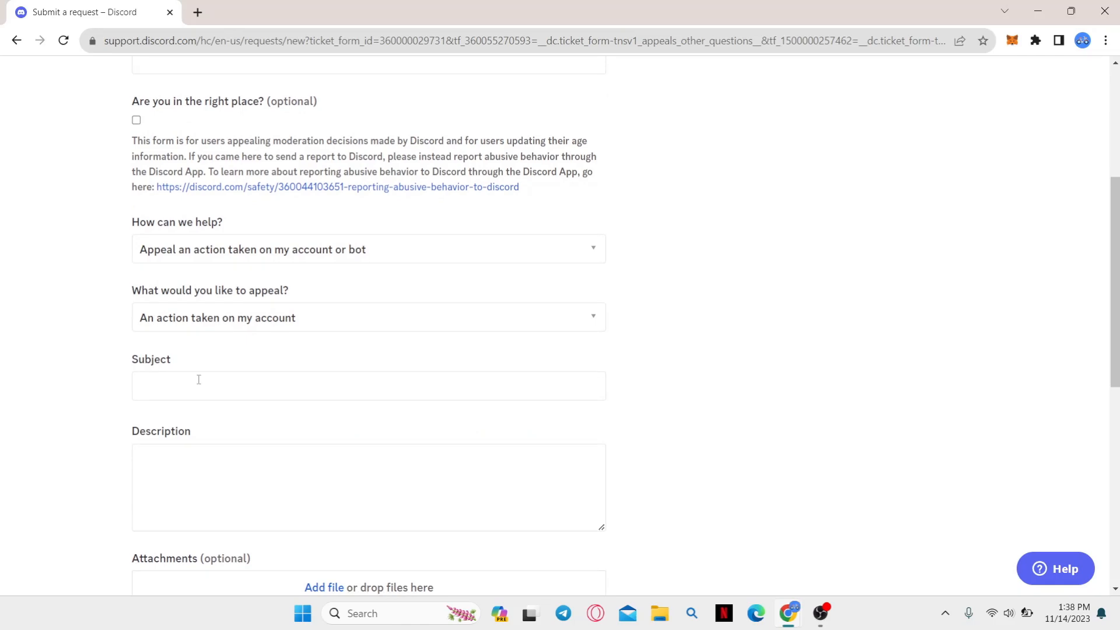
type("limited access")
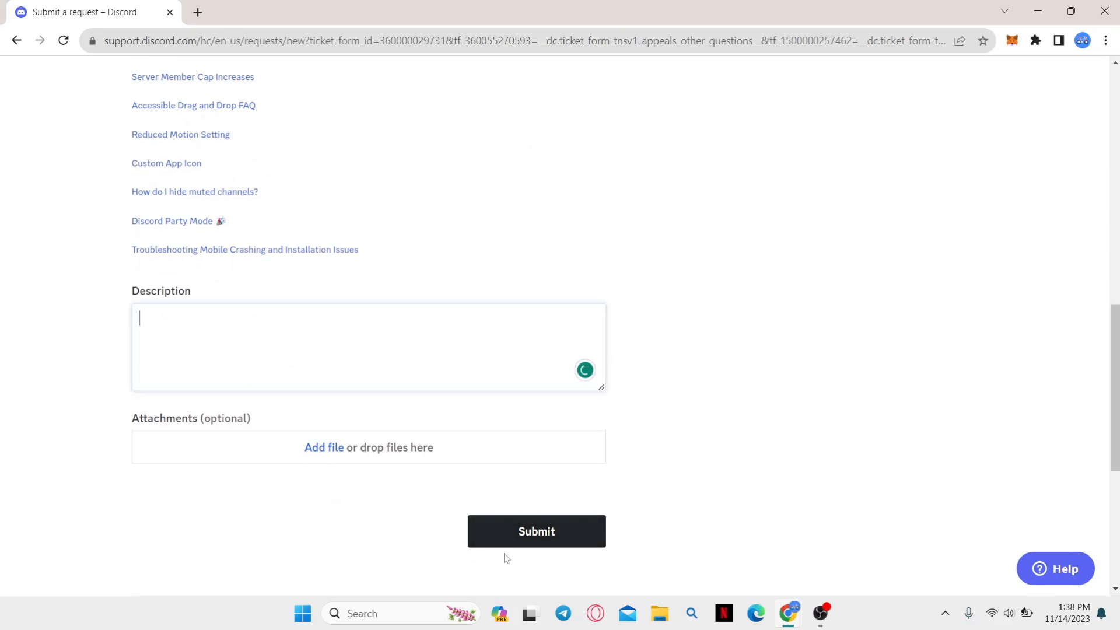
mouse_move(797, 385)
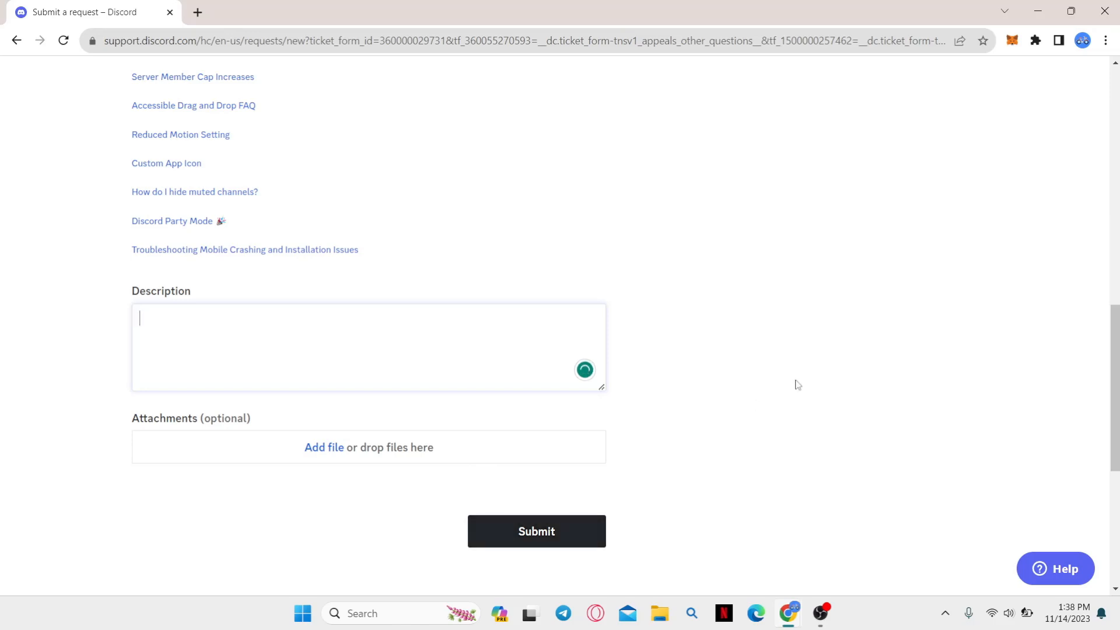